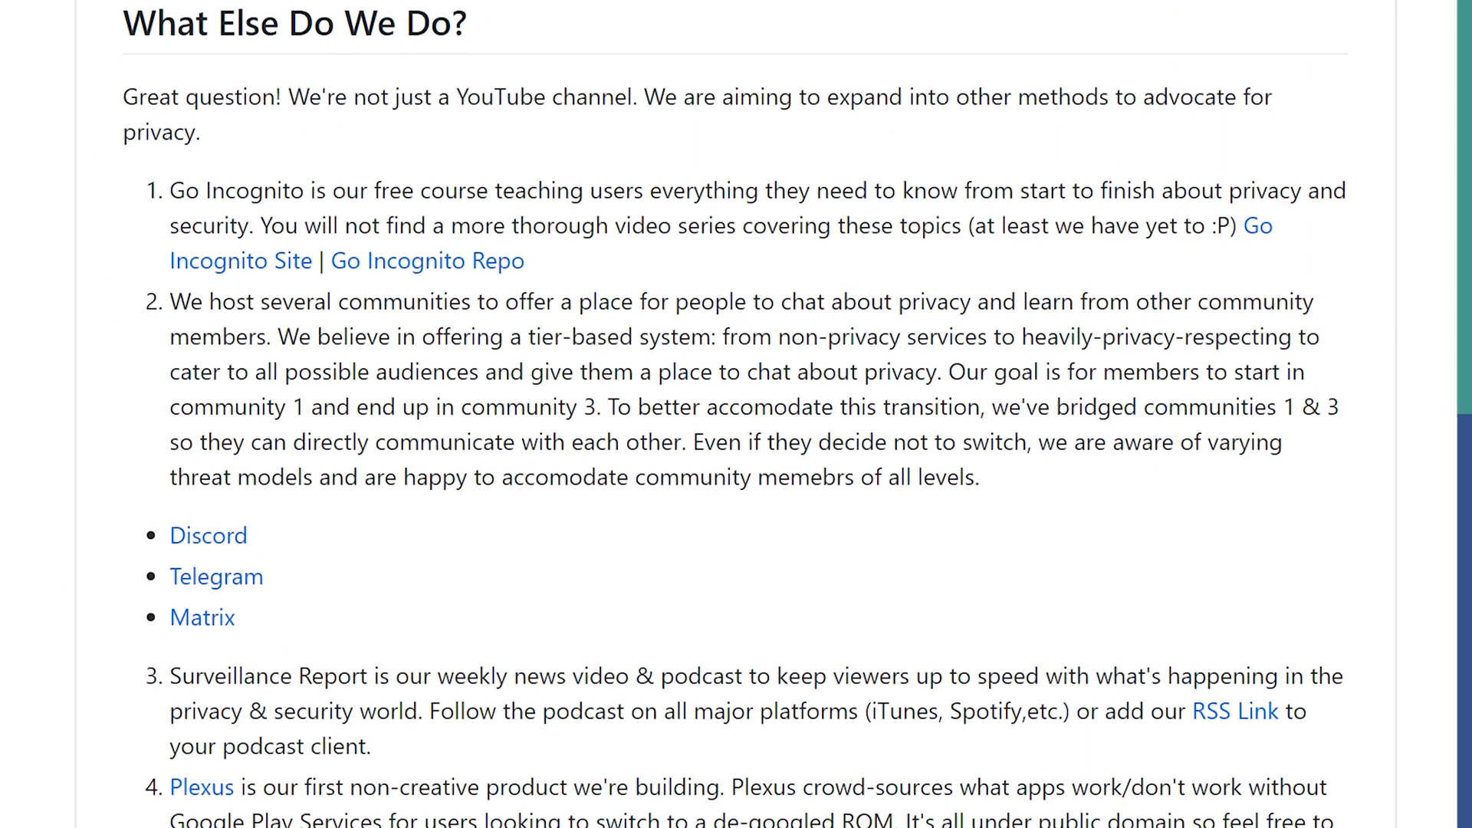
Scroll past 'What Else Do We Do?' and open the Techlore Discord invite
scroll("down", 3)
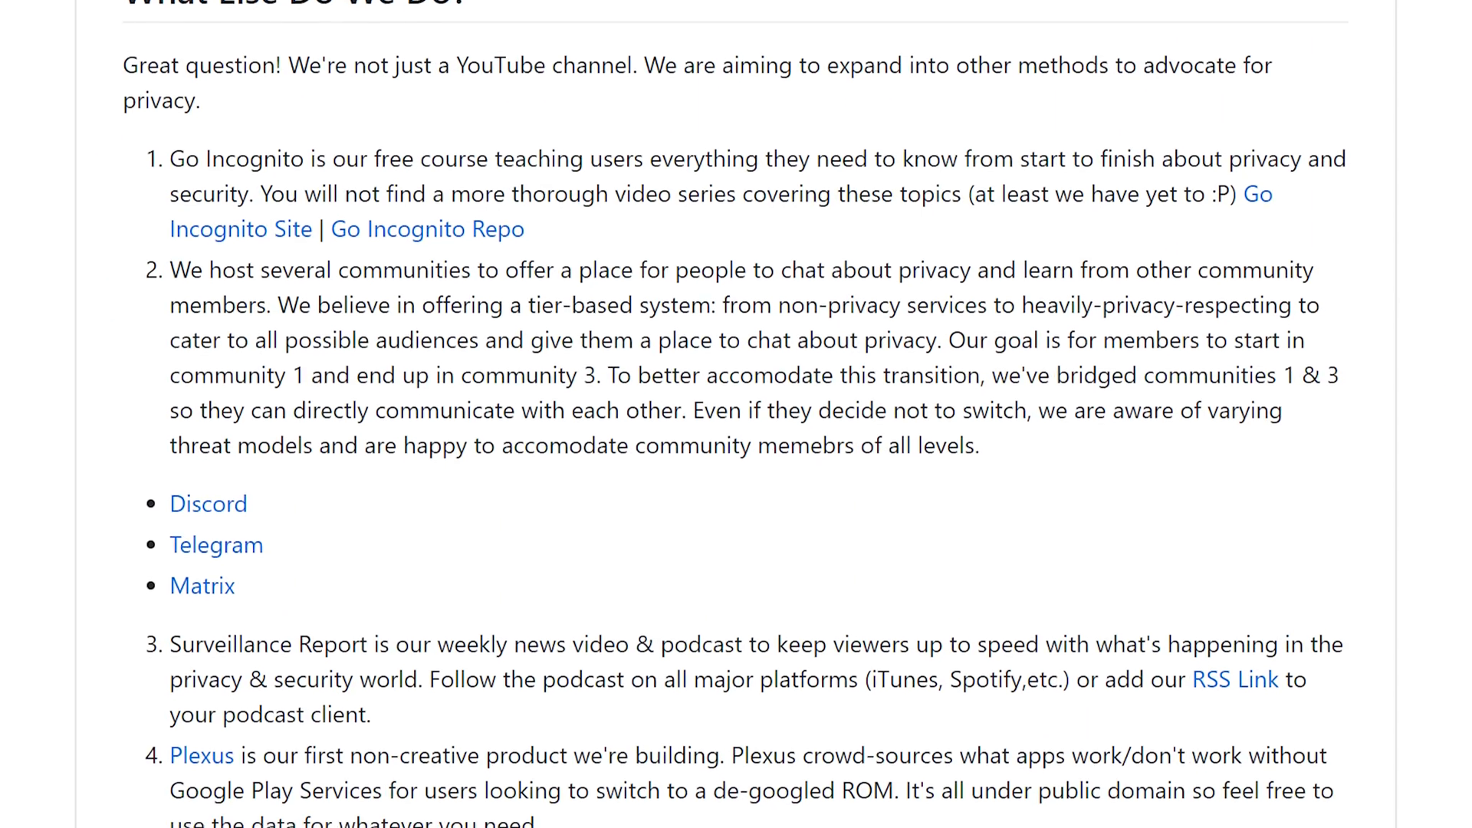
scroll("down", 3)
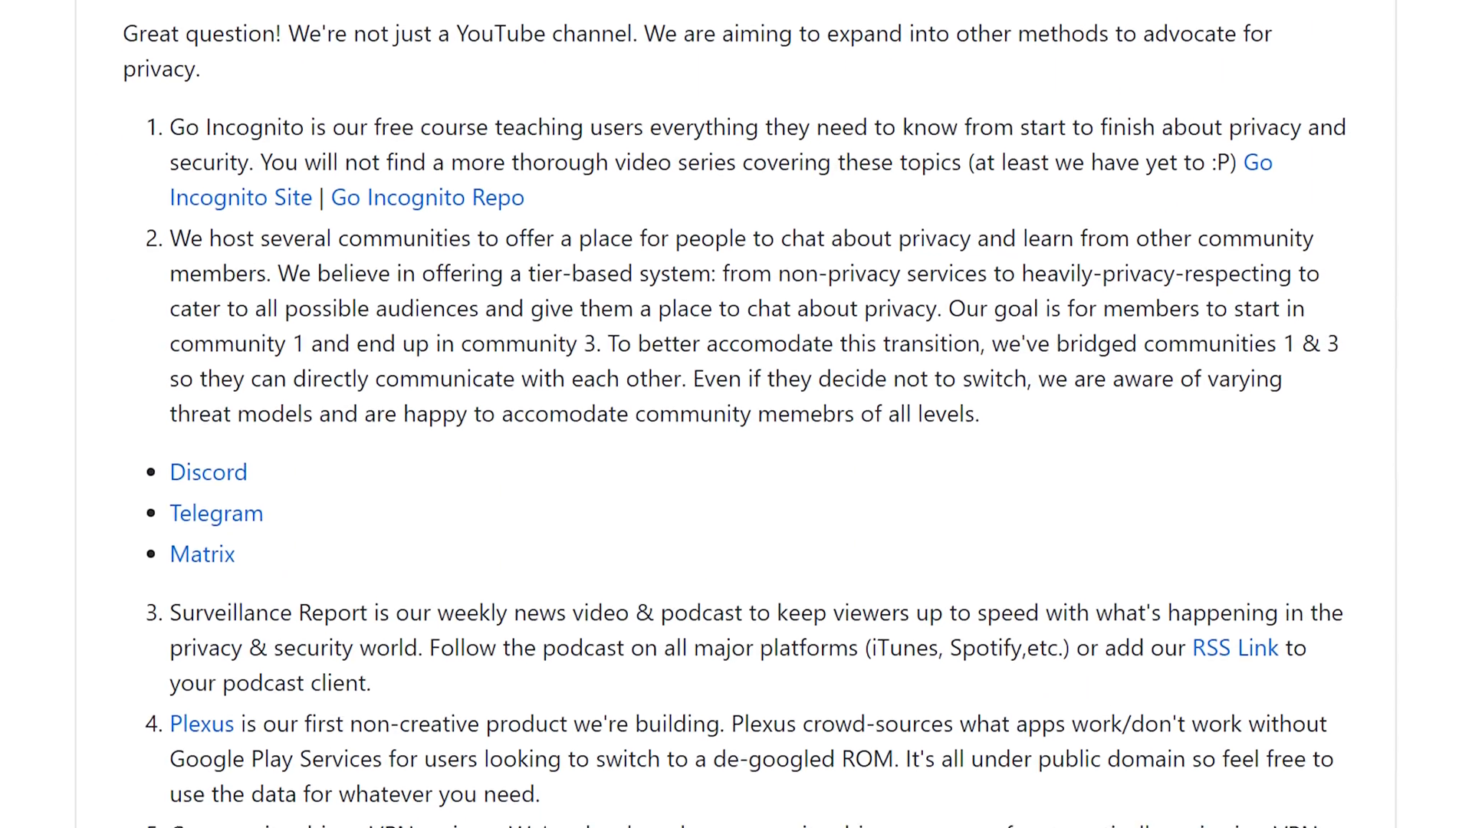
scroll("down", 3)
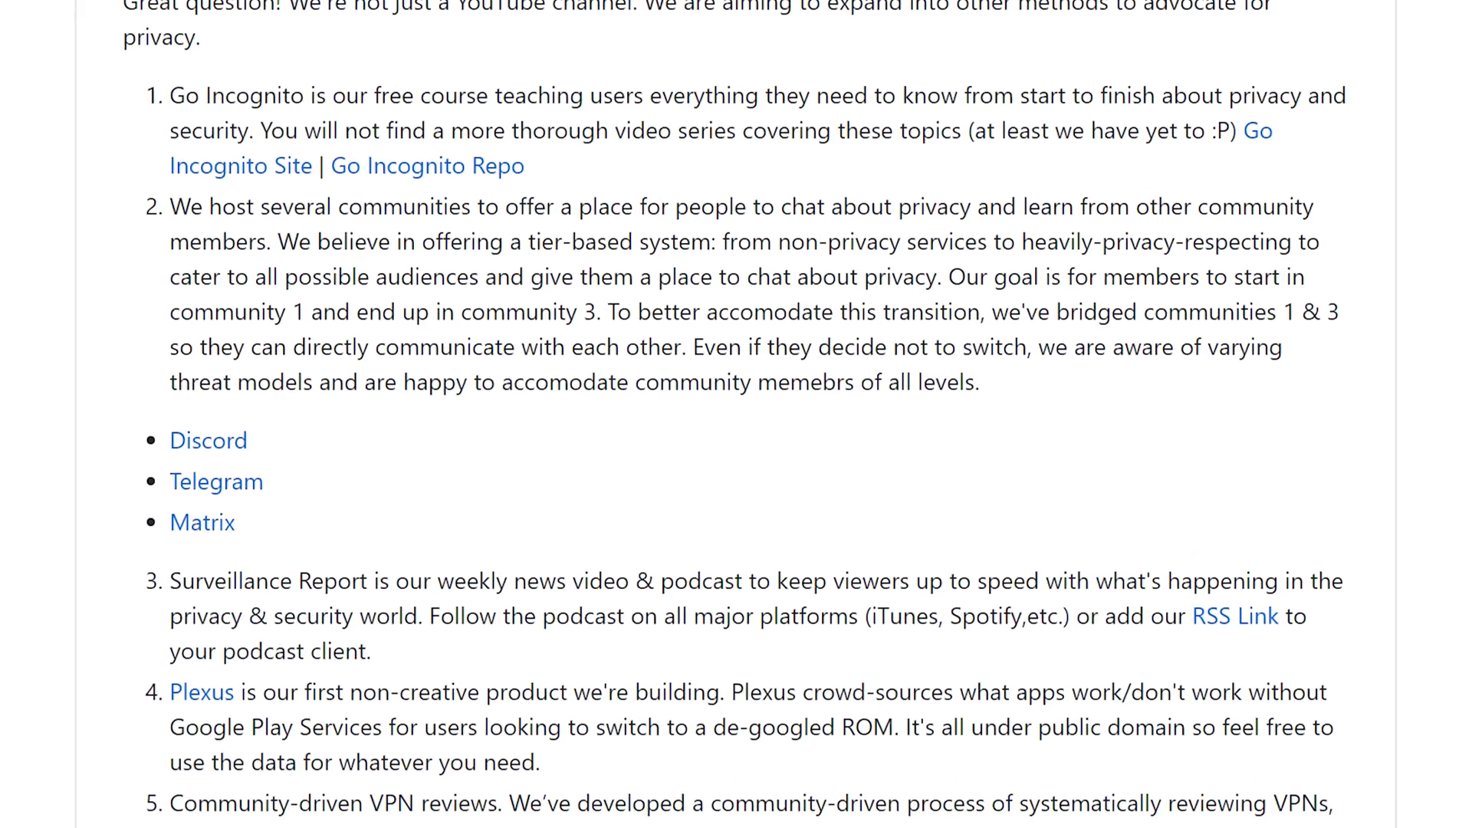
left_click(208, 440)
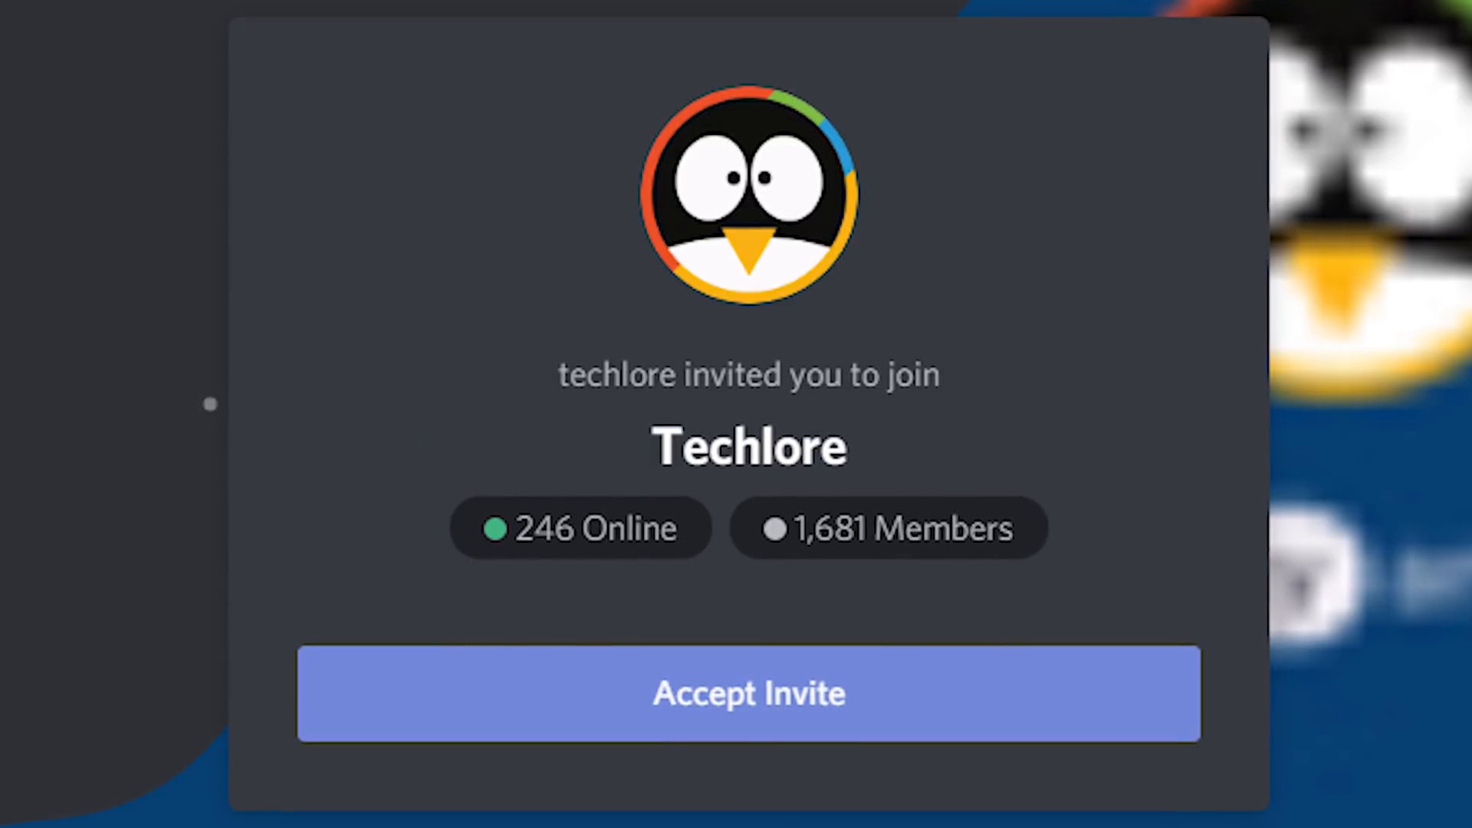
Show the Techlore Discord invite and Telegram group, then open Techlore's Patreon page
left_click(749, 694)
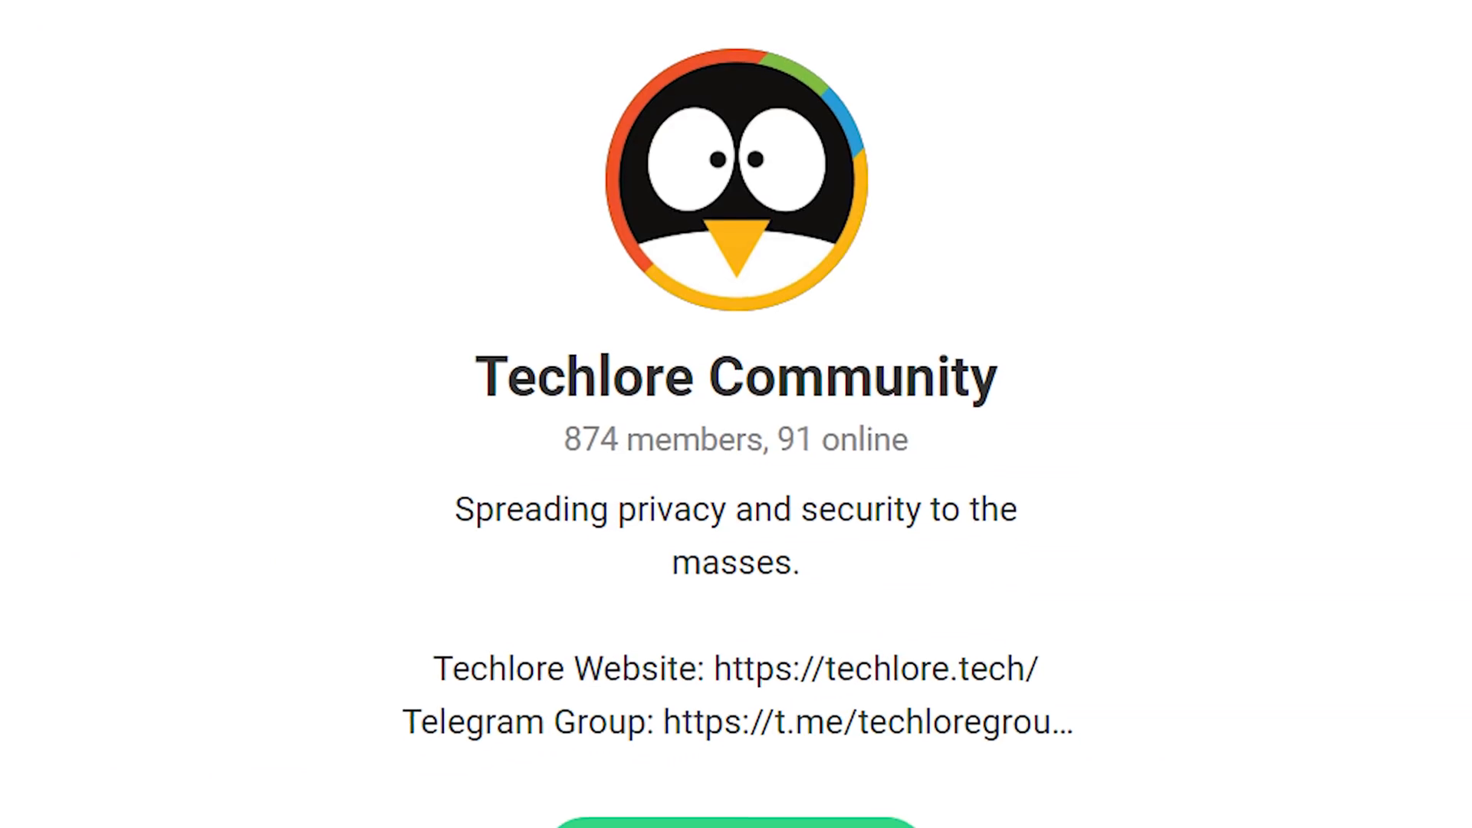
scroll("down", 3)
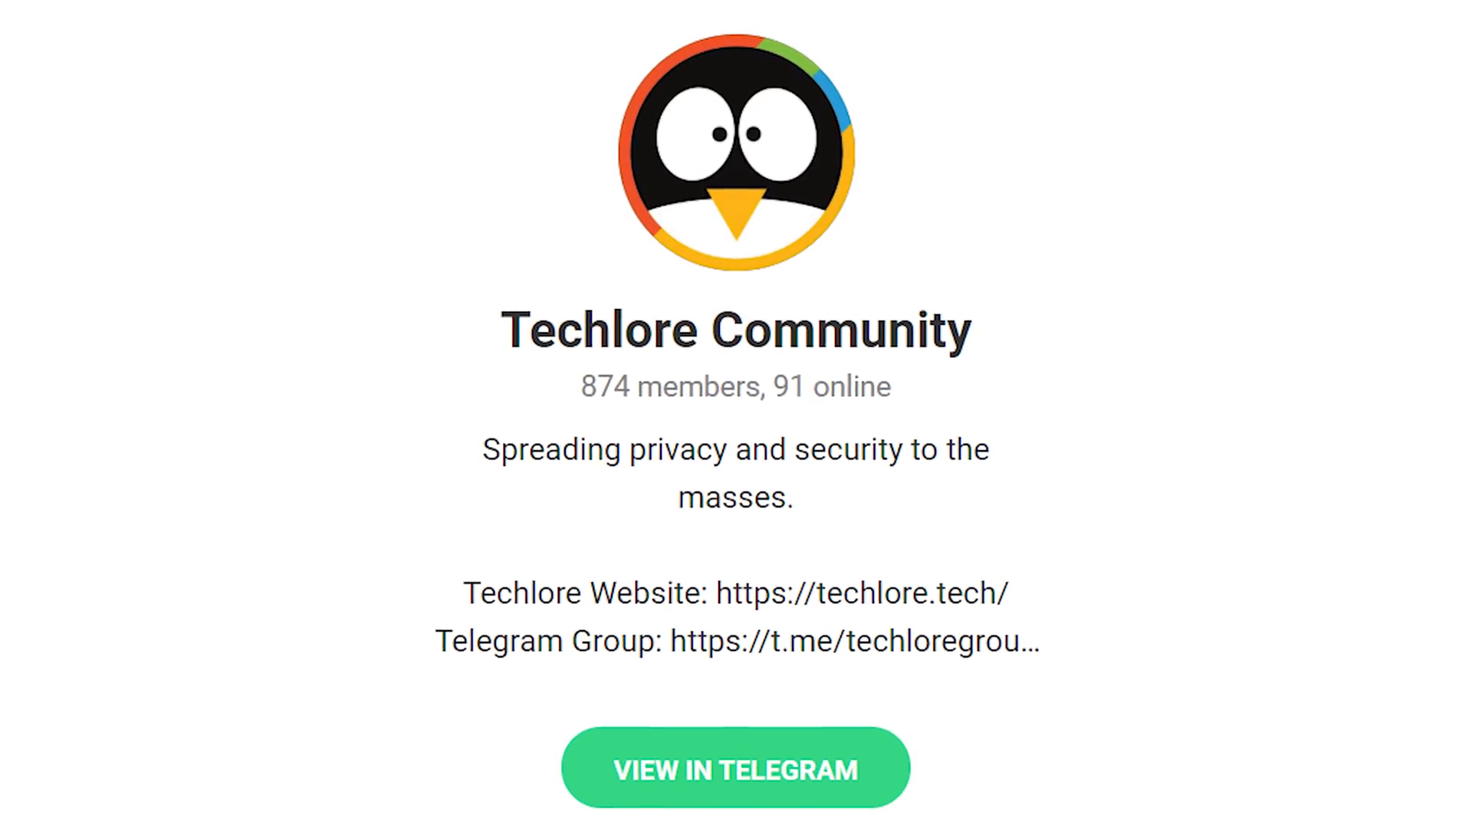
left_click(736, 766)
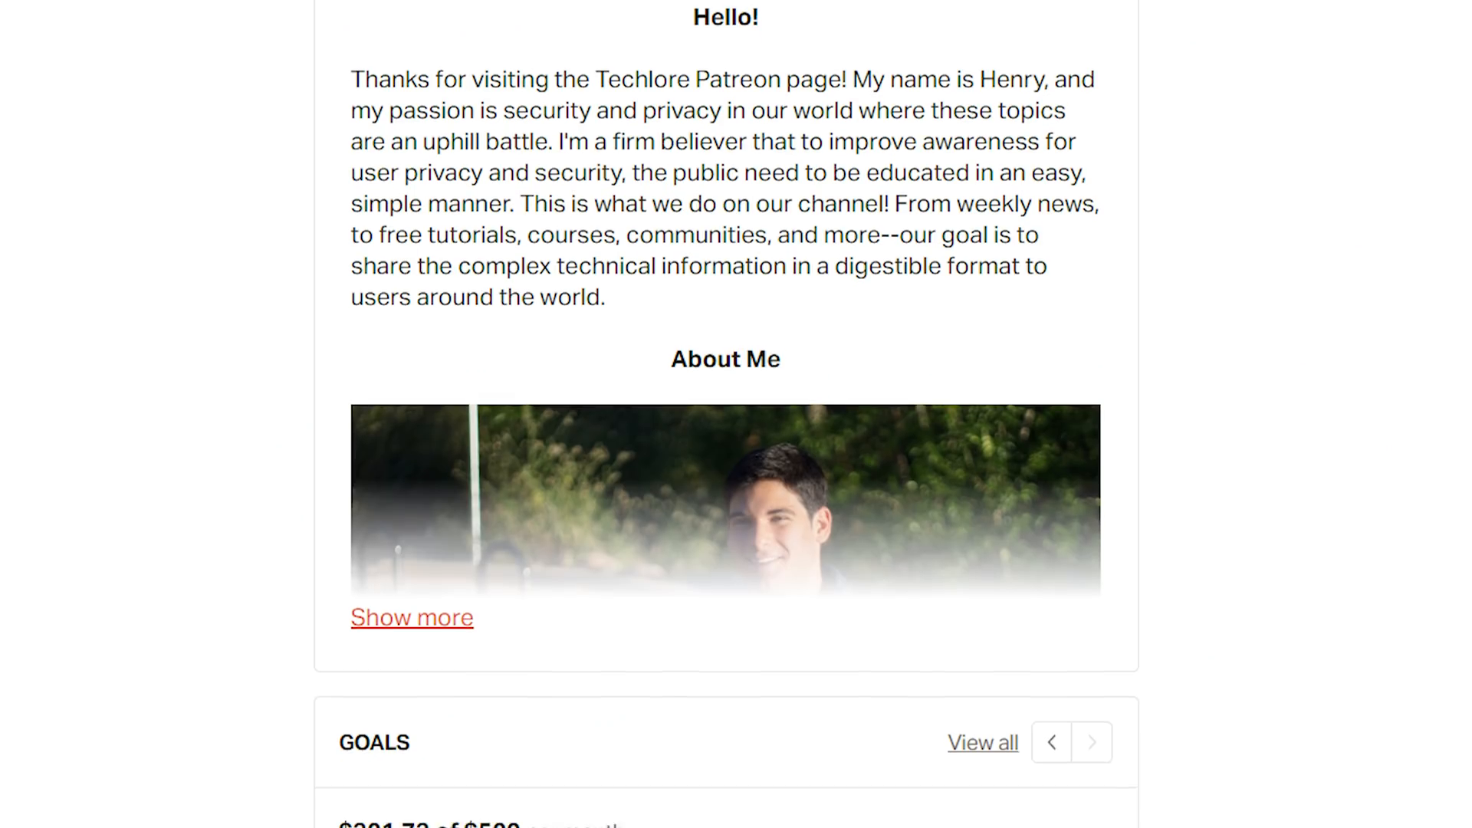
Scroll past About Me to the Goals box showing $301.73 of $500 per month
scroll("down", 3)
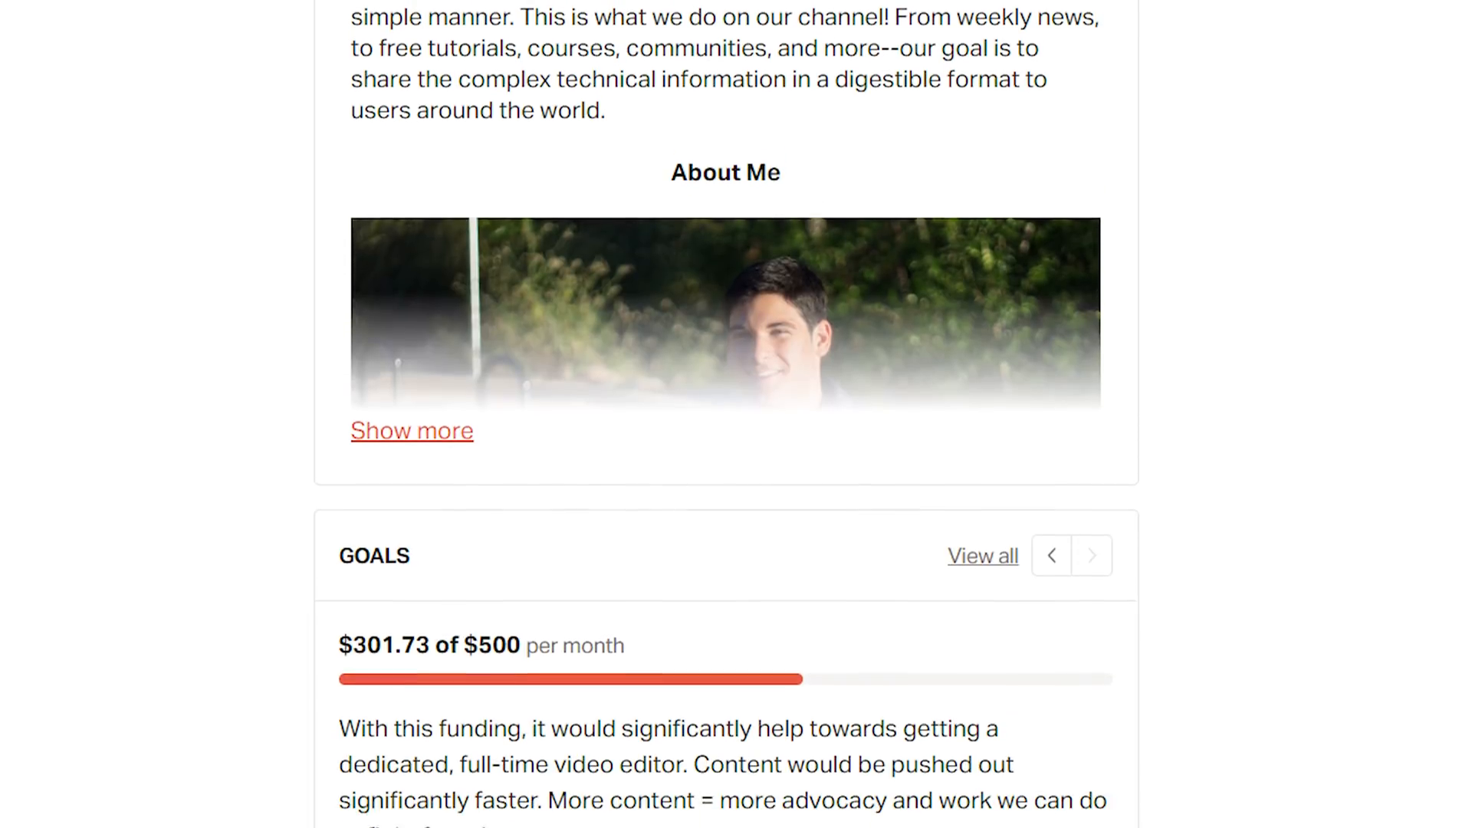
scroll("down", 3)
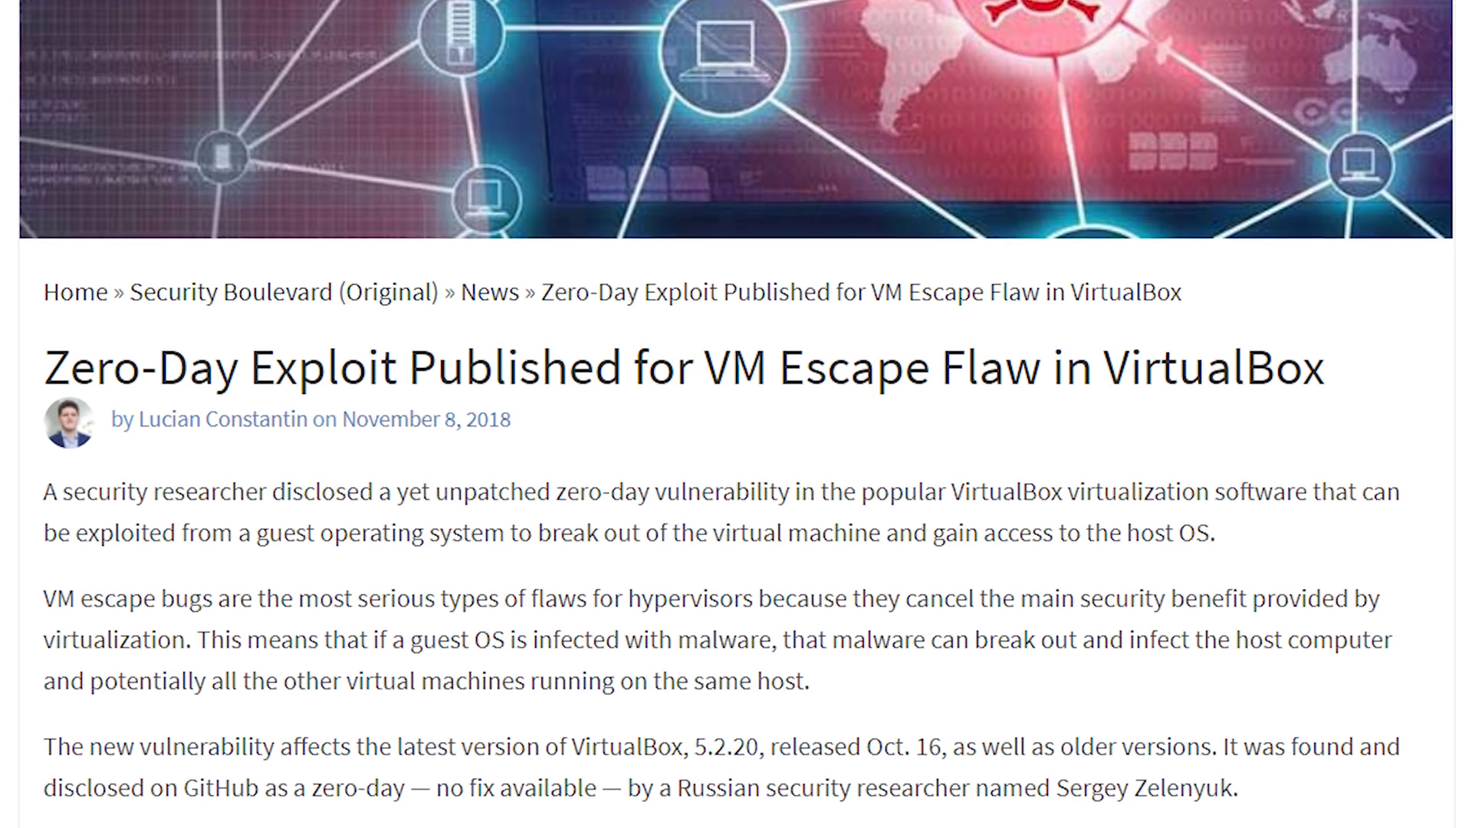
Scroll through the Security Boulevard VirtualBox VM escape zero-day article
scroll("down", 3)
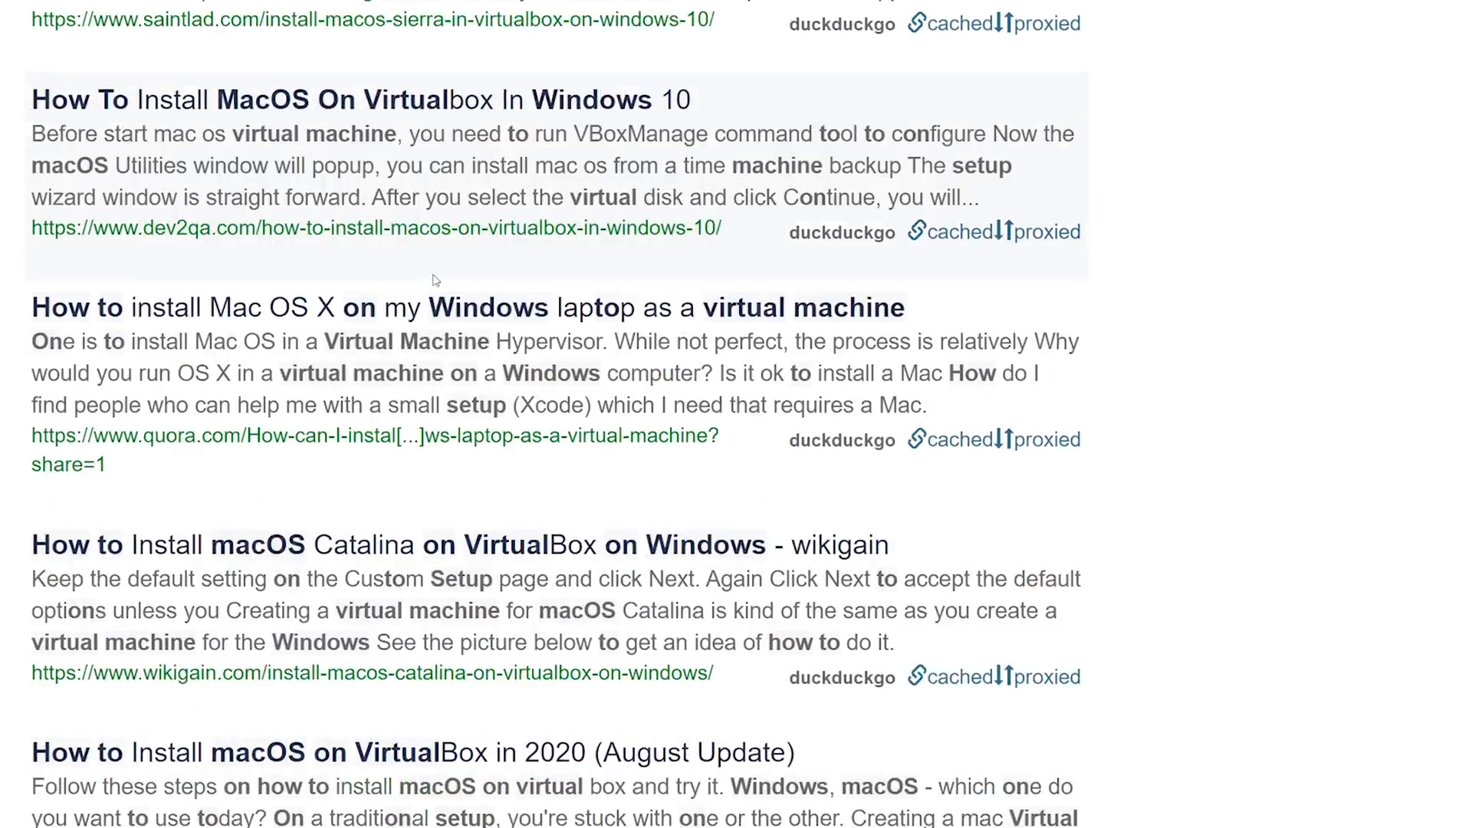
Scroll up the DuckDuckGo results for installing macOS on VirtualBox in Windows
scroll("up", 3)
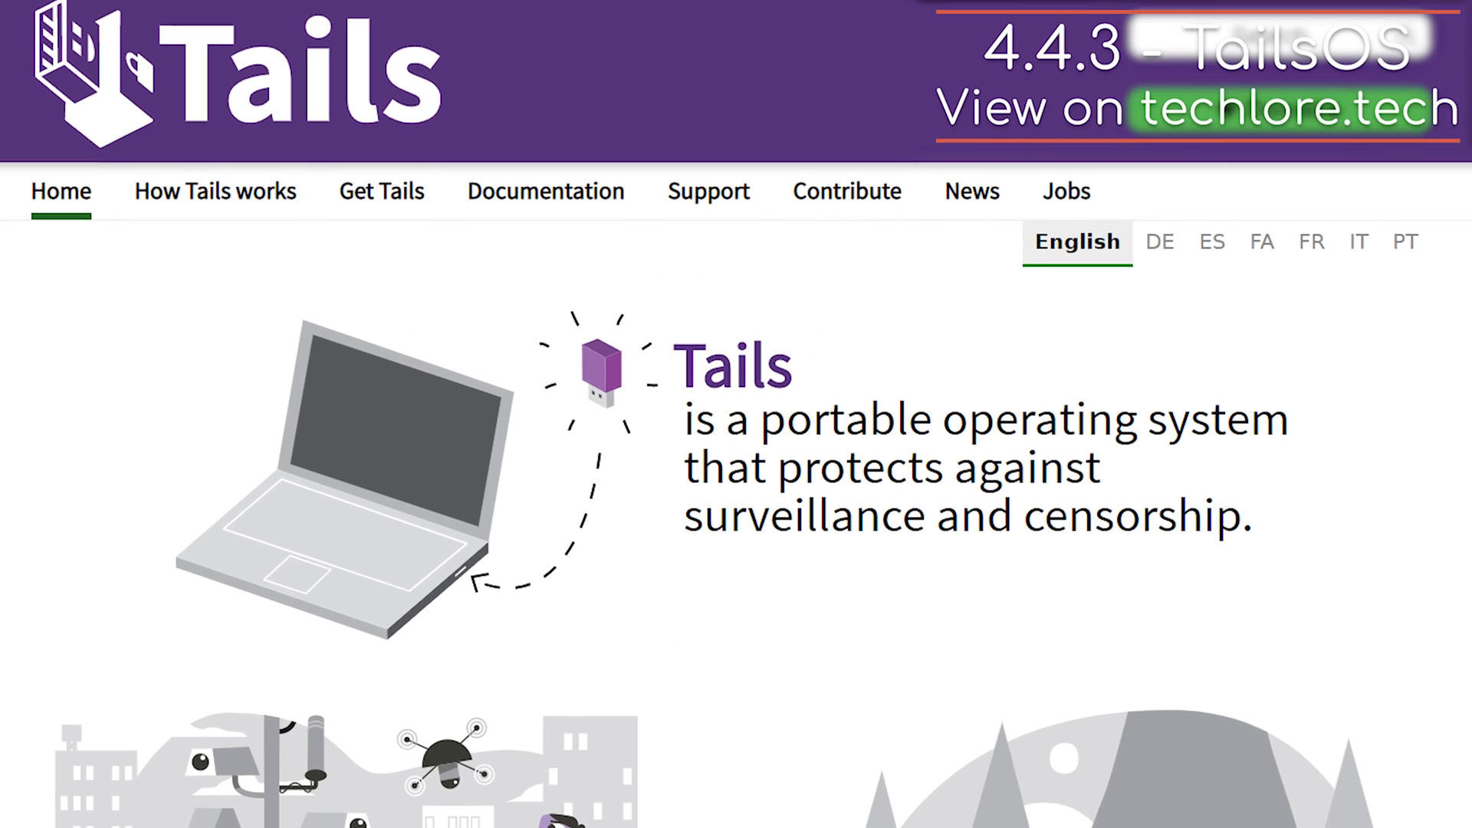
Scroll the Whonix comparison tables through Network, Forensics and Fingerprint sections
scroll("down", 3)
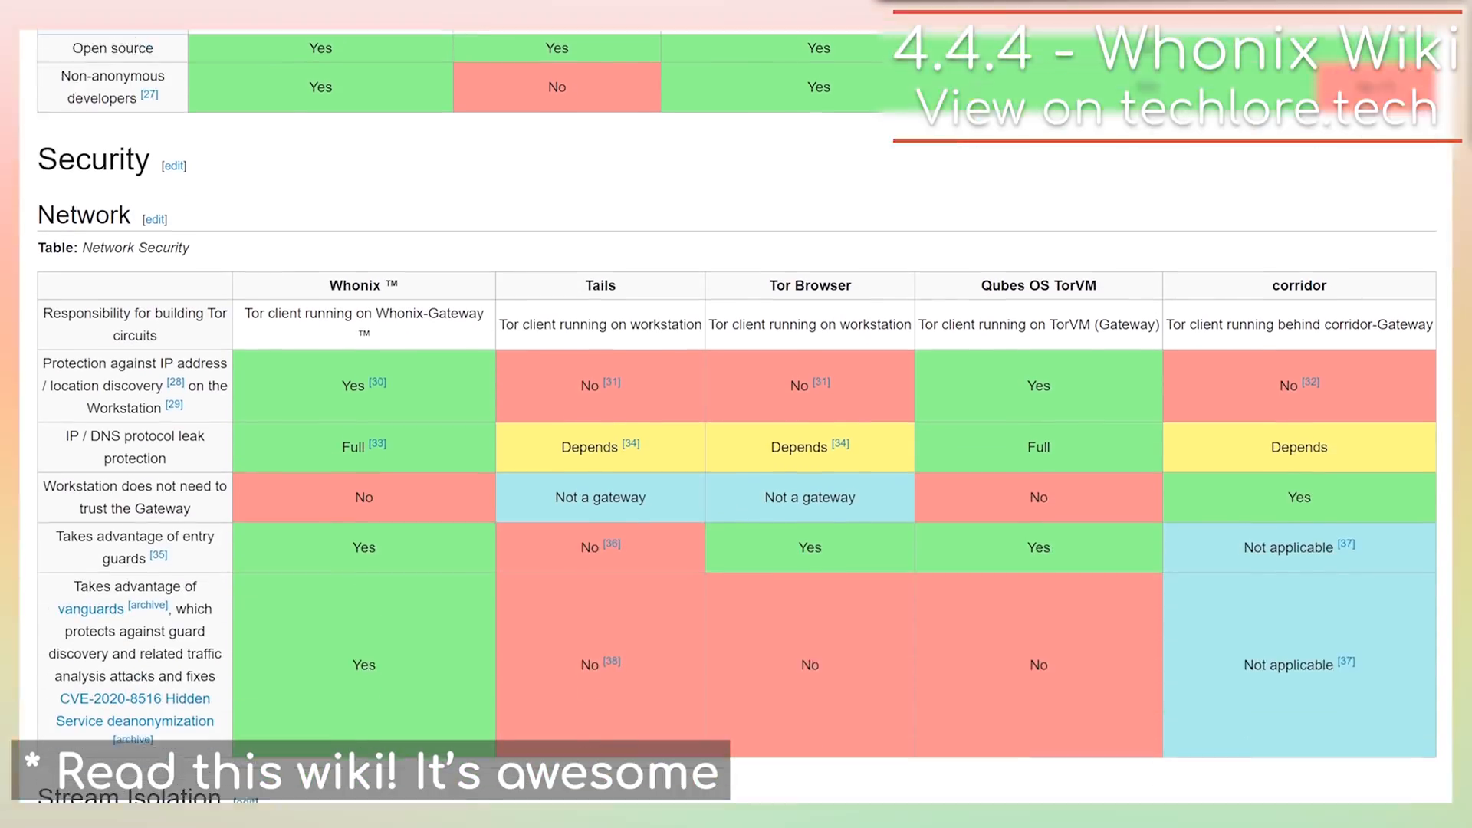
scroll("down", 3)
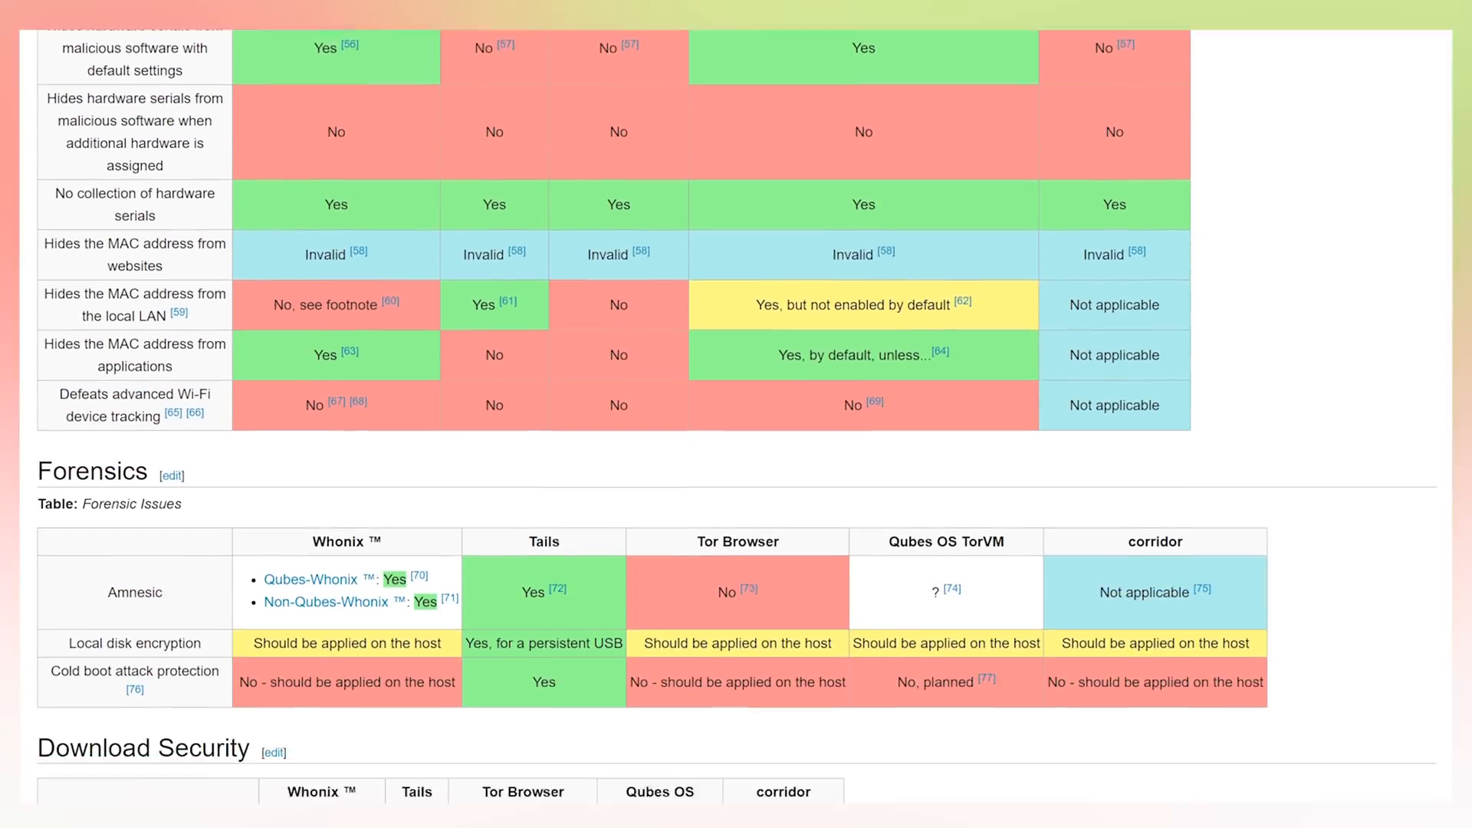
scroll("down", 3)
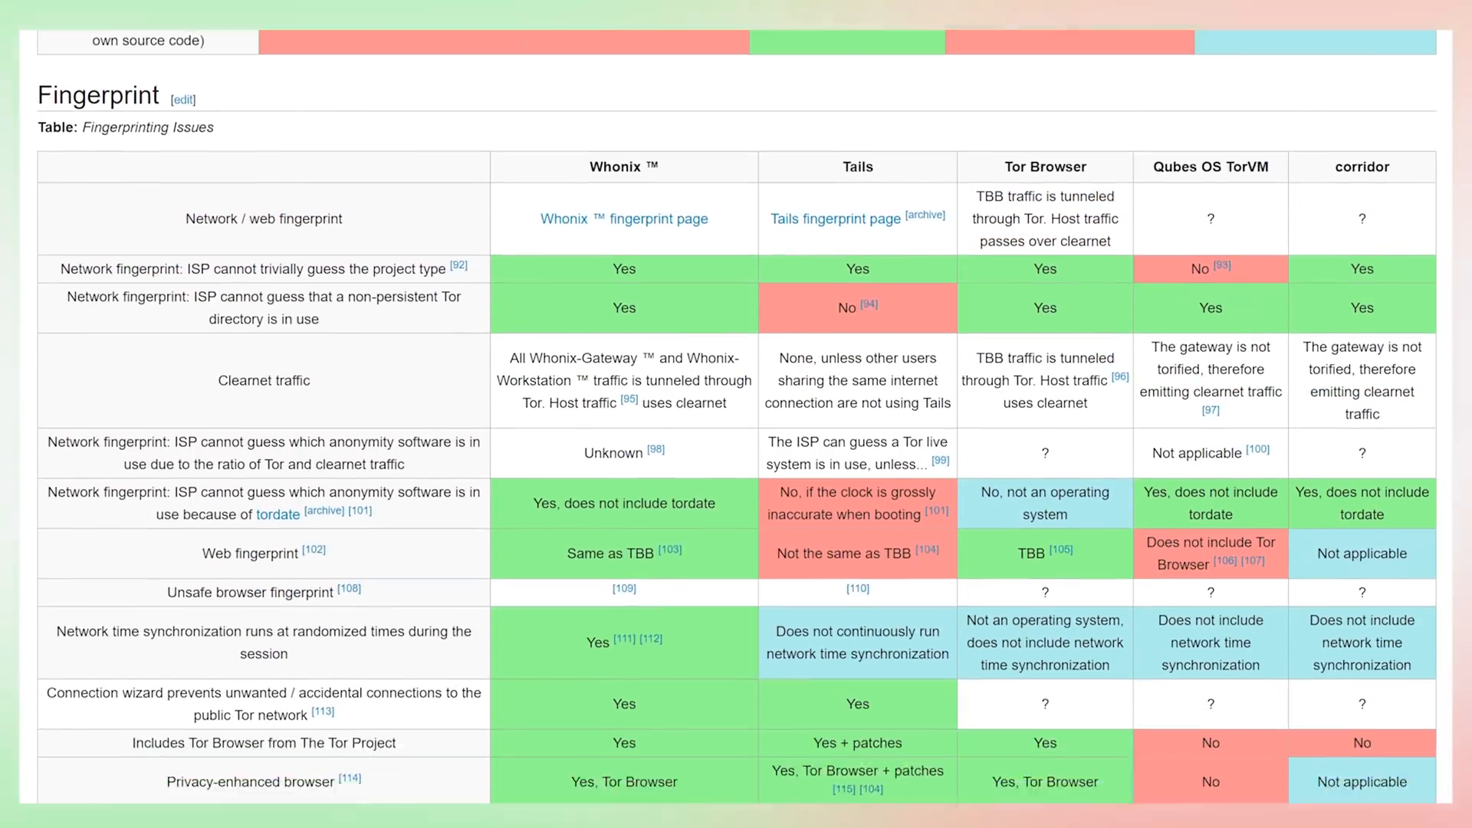
scroll("down", 3)
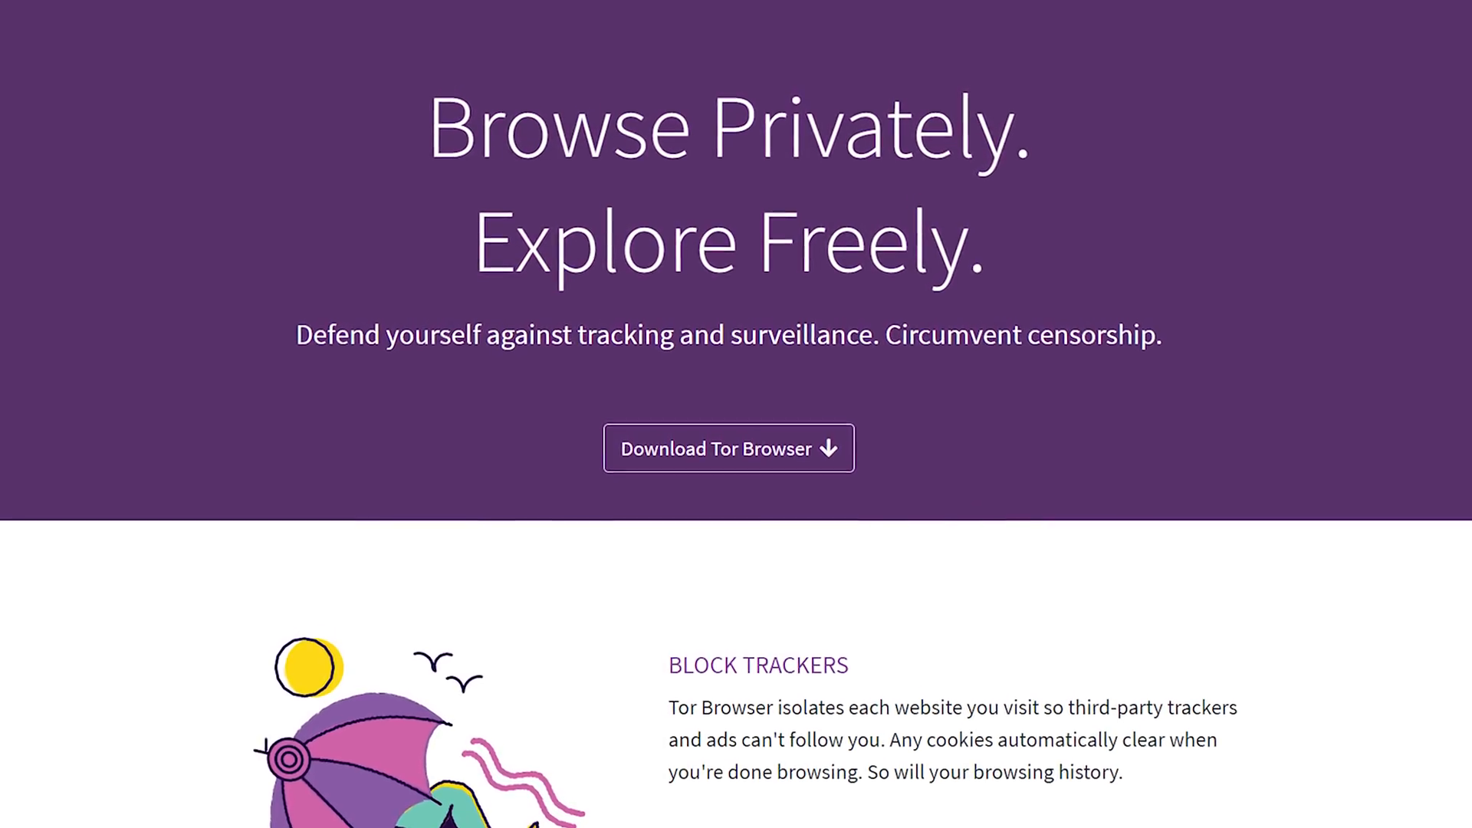
Scroll the Tor Browser home page down to the Block Trackers section
scroll("down", 3)
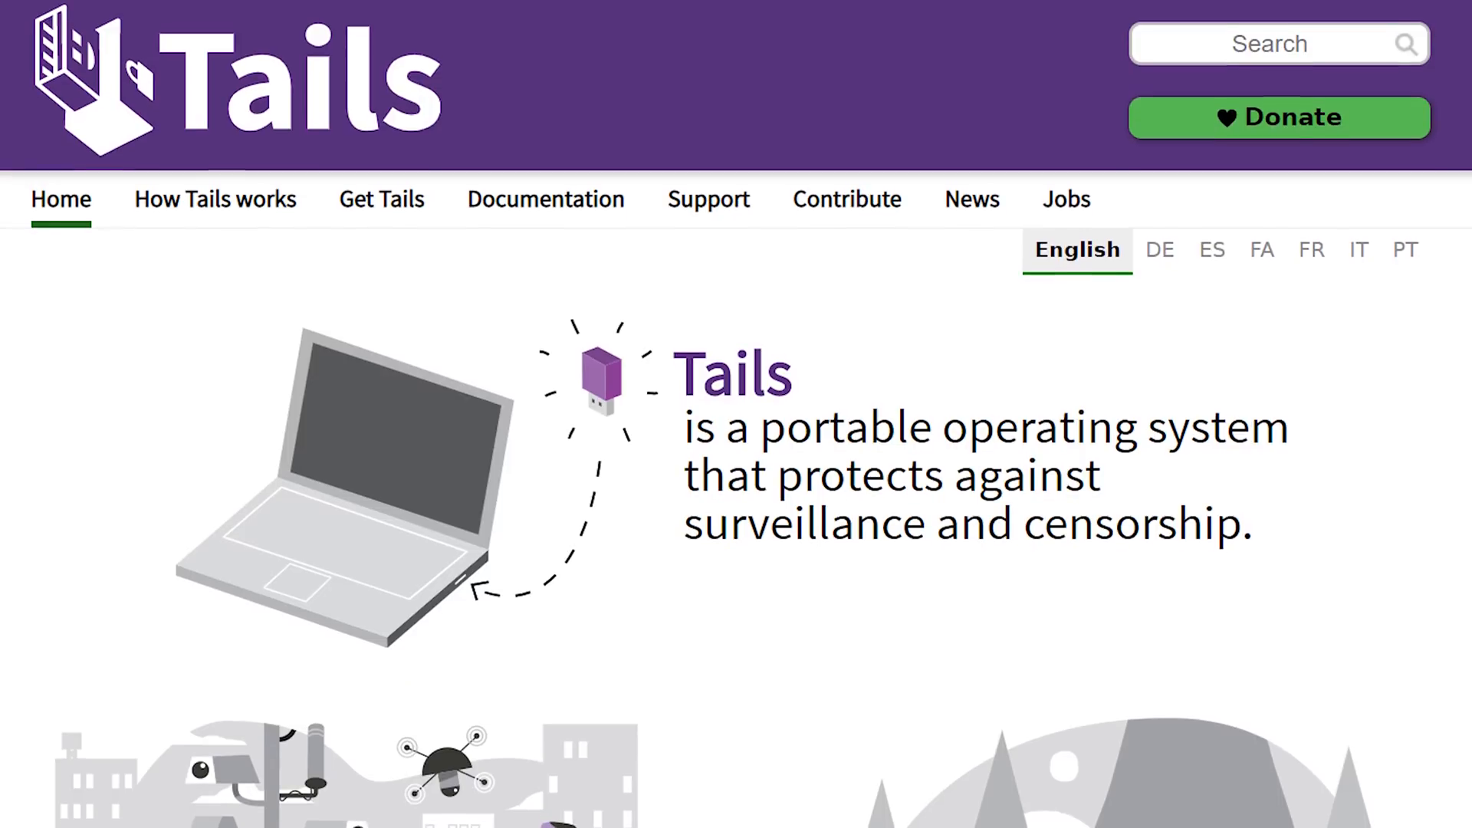
Scroll the Tails homepage down toward the illustrations below its tagline
scroll("down", 3)
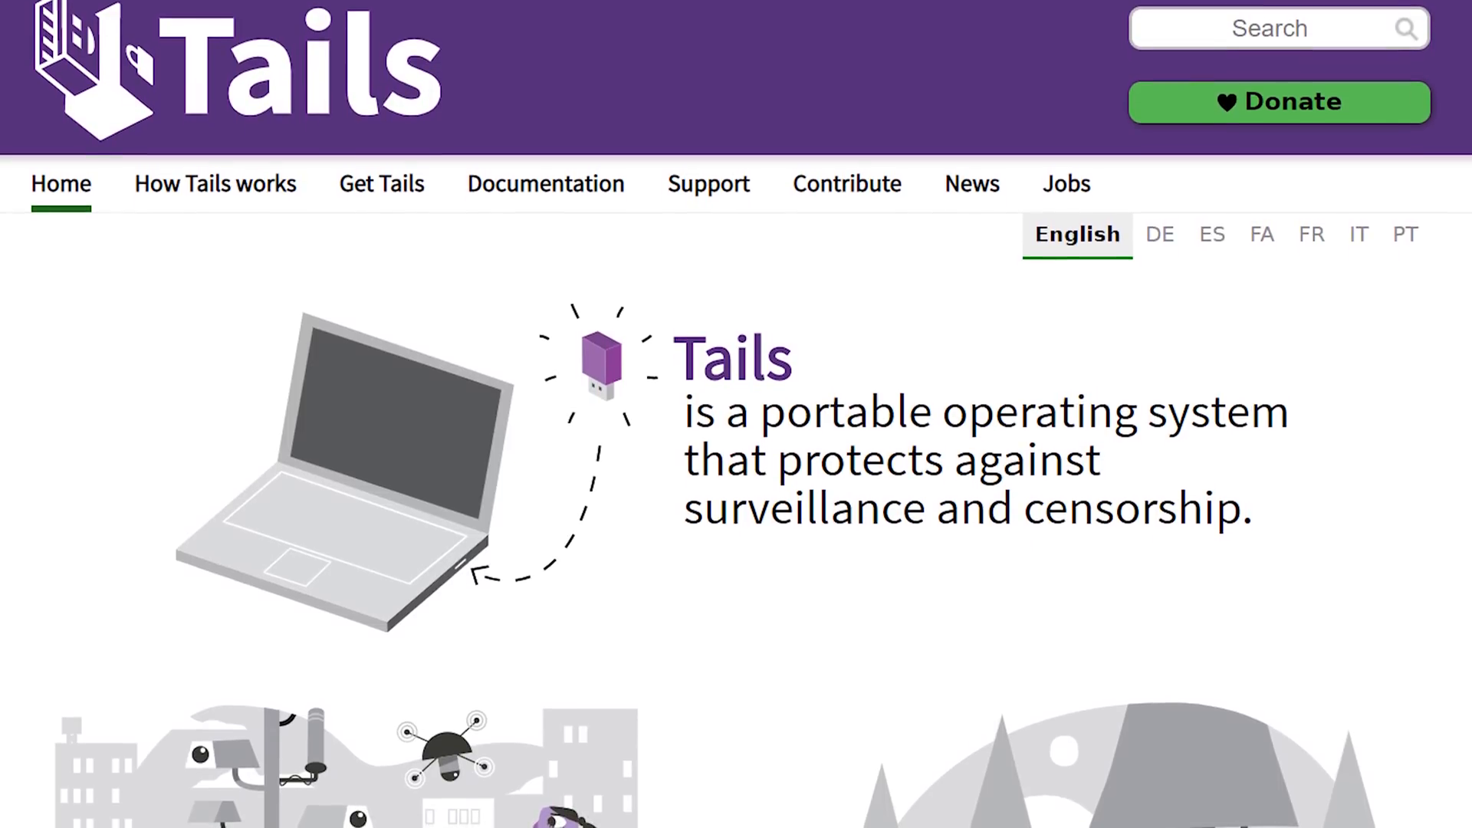
scroll("down", 3)
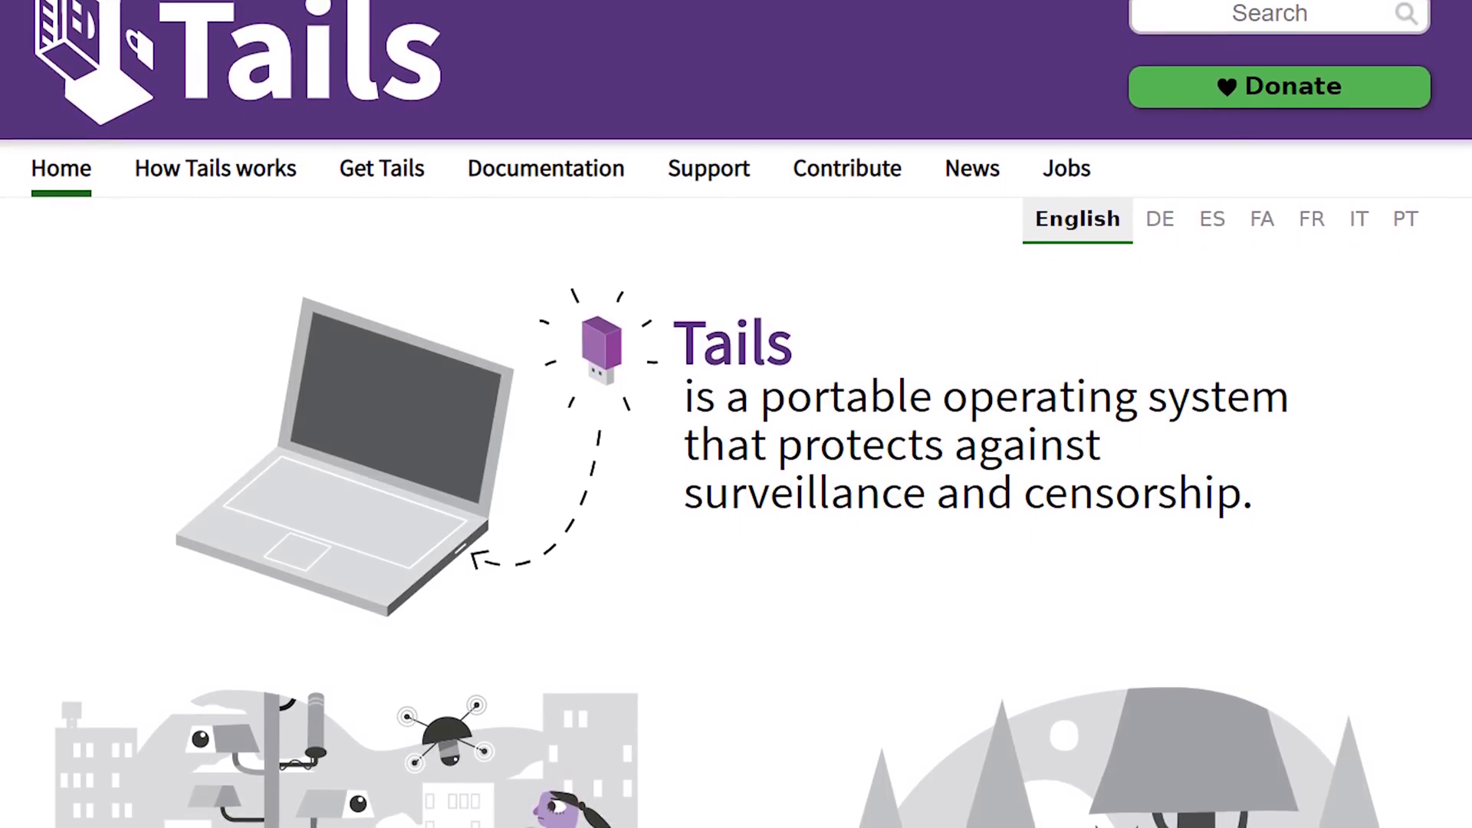
scroll("down", 3)
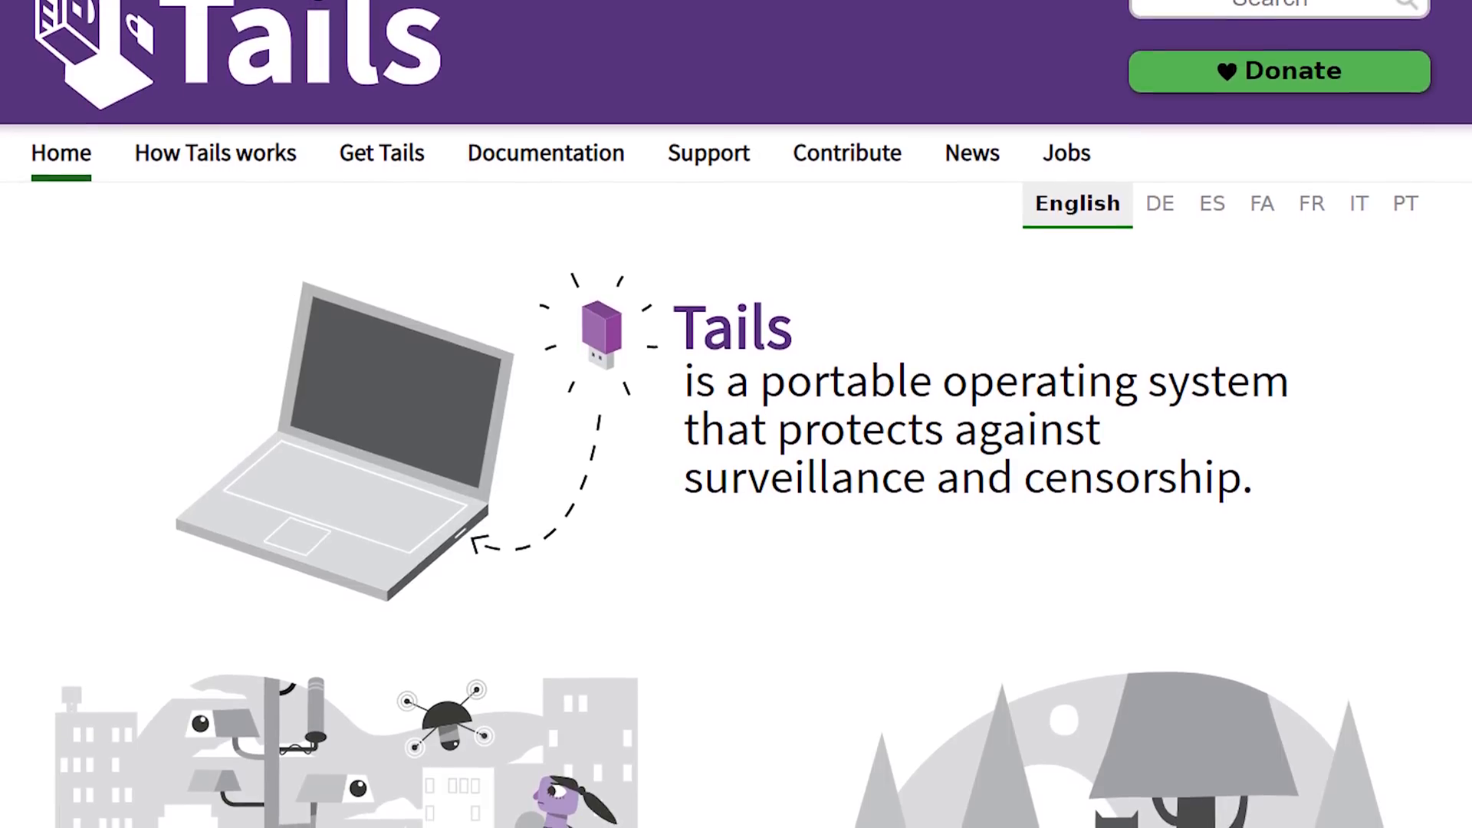